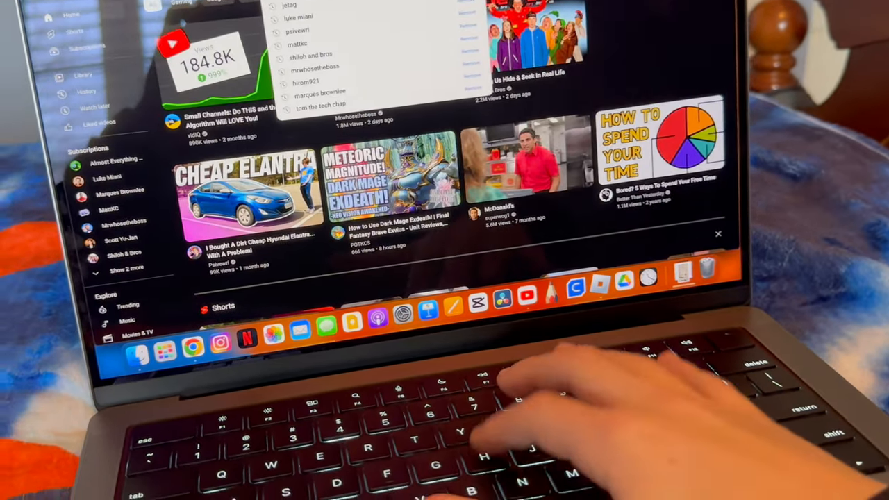
Search 'hiromi' and subscribe to the Hirom921 channel.
type("hiromi")
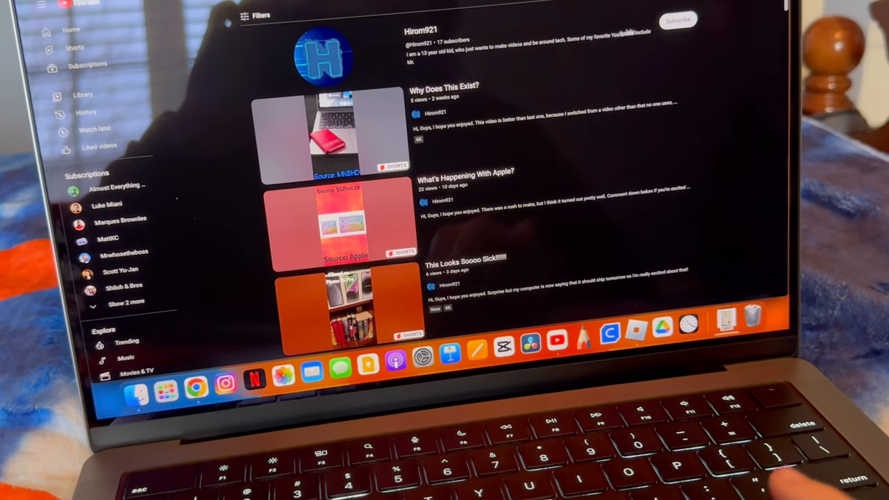
left_click(677, 19)
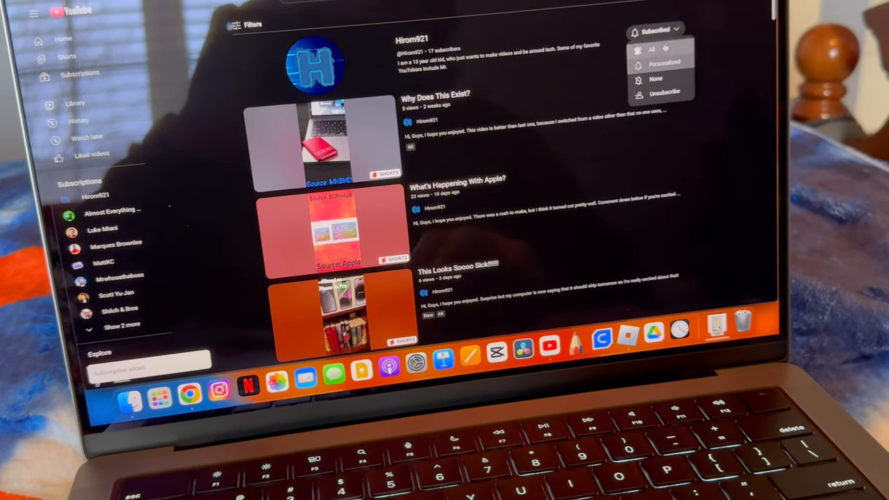